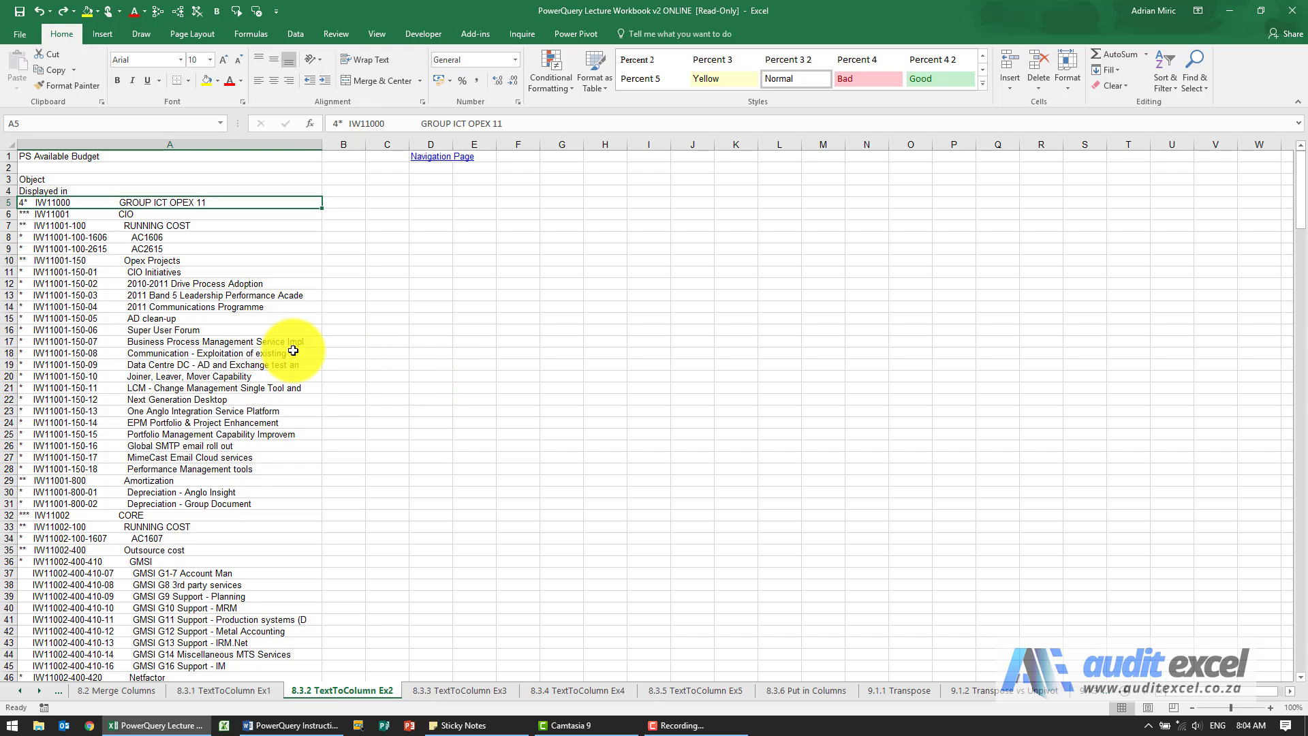
Step: Select the budget text in column A from the 'Displayed in' row down to 'Result'
click(54, 191)
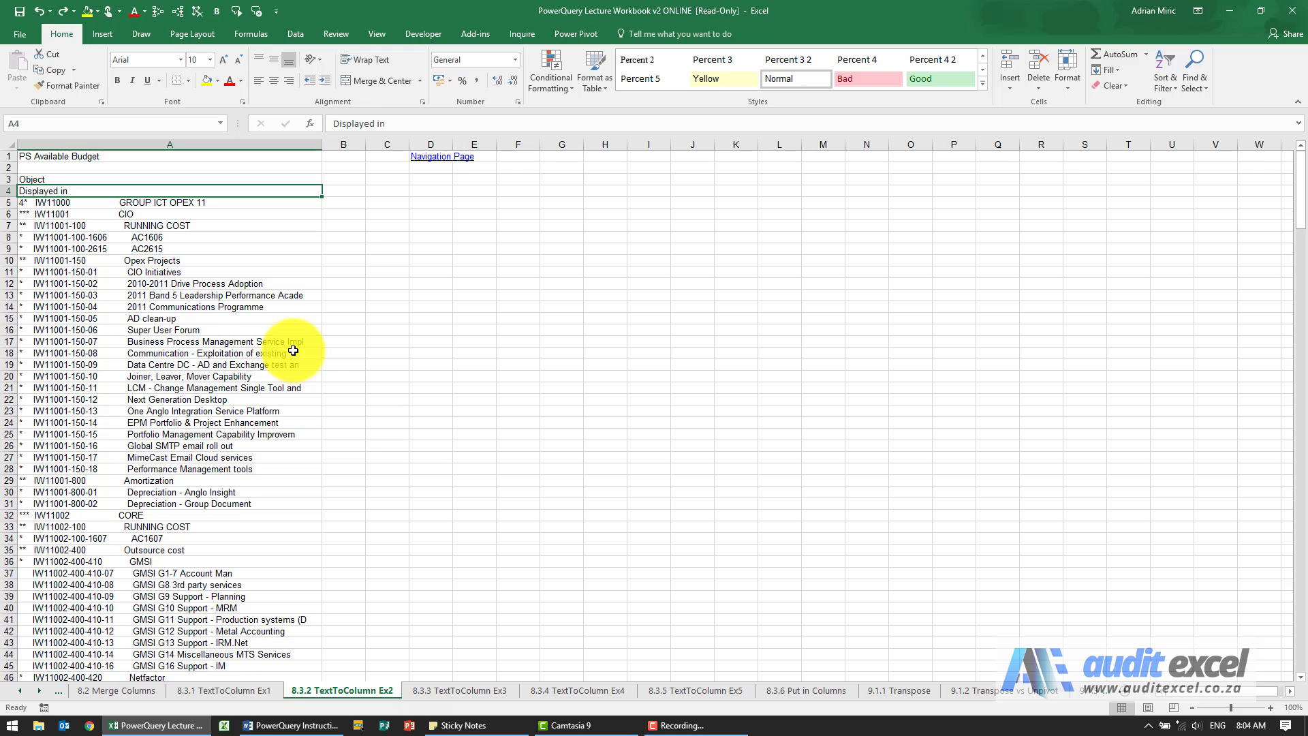
mouse_move(96, 276)
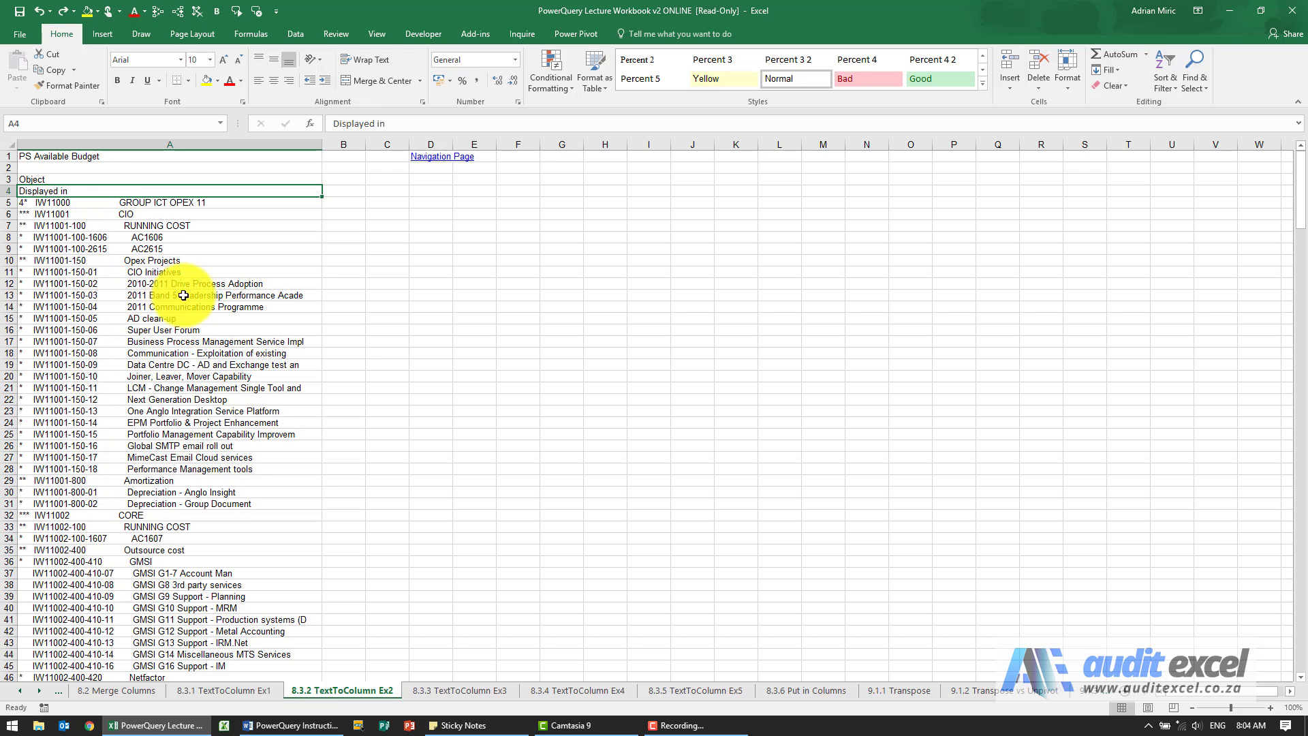
mouse_move(123, 254)
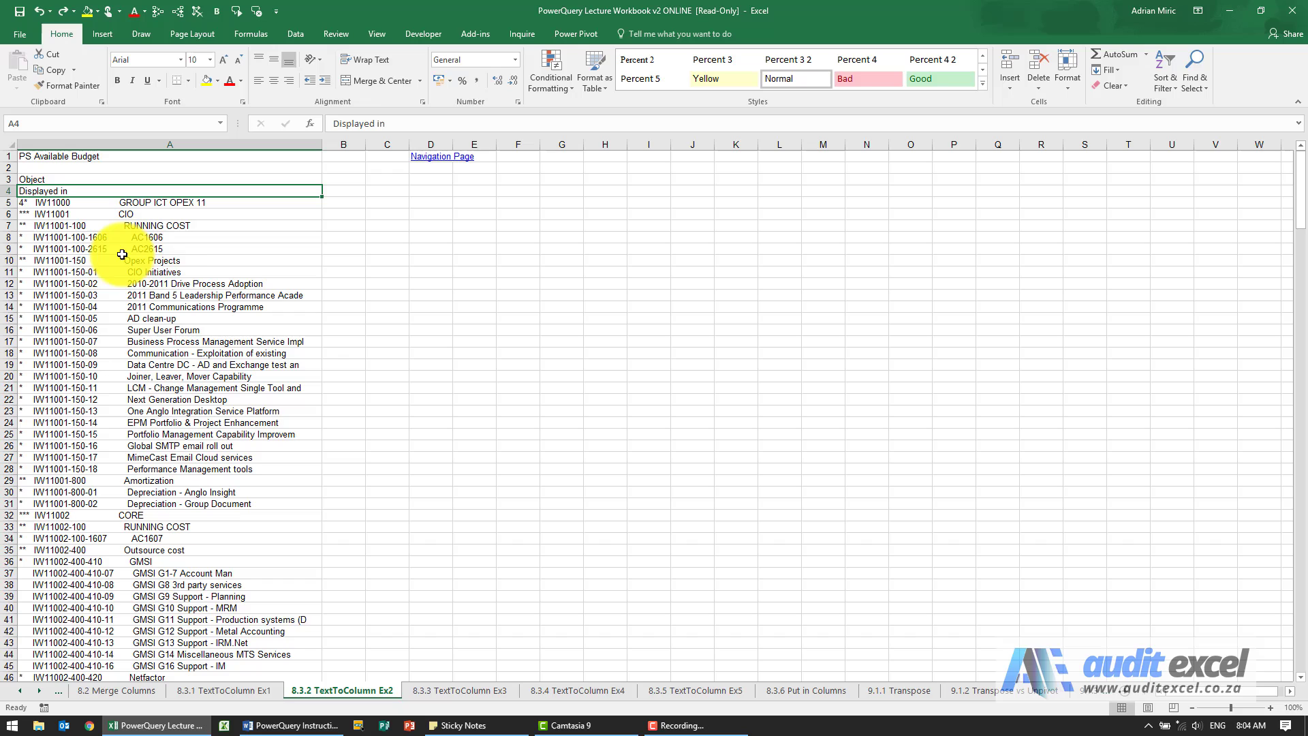
scroll(down, 3)
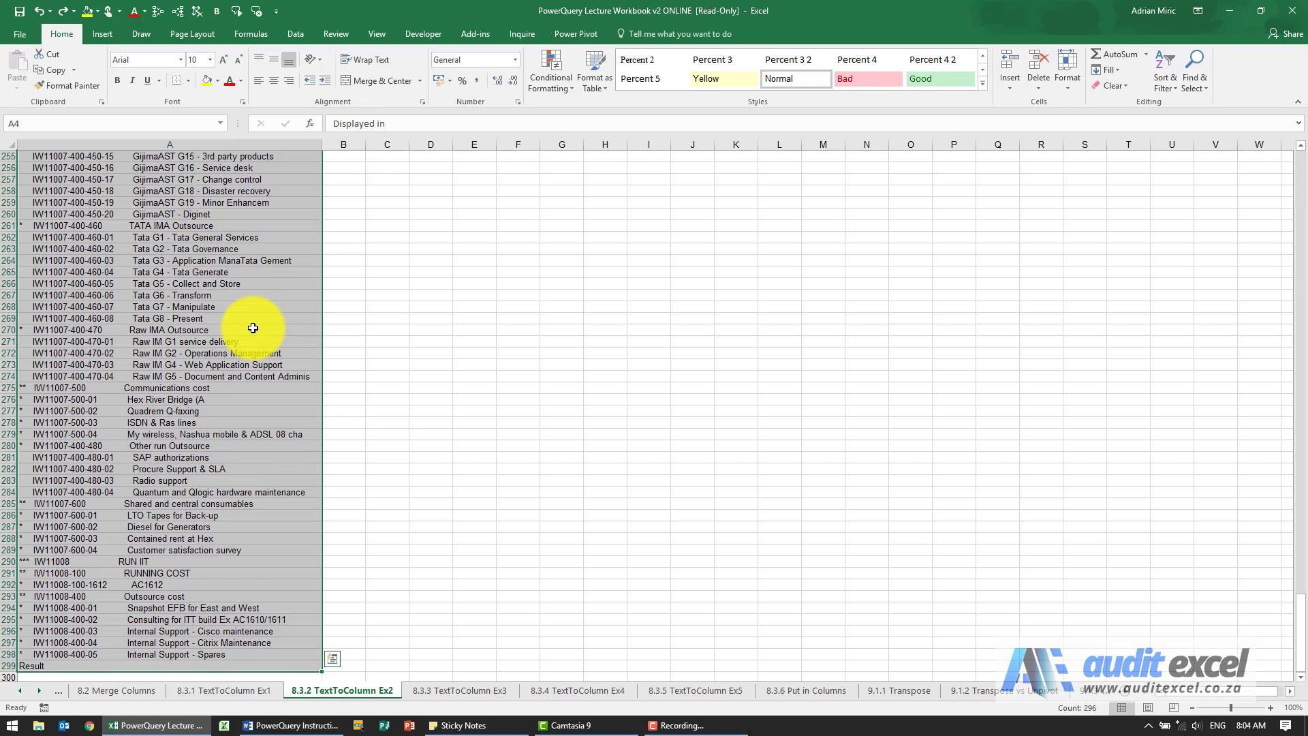
Step: Convert the selection to a headerless table 'Column1', then discard the Power Query preview
click(104, 34)
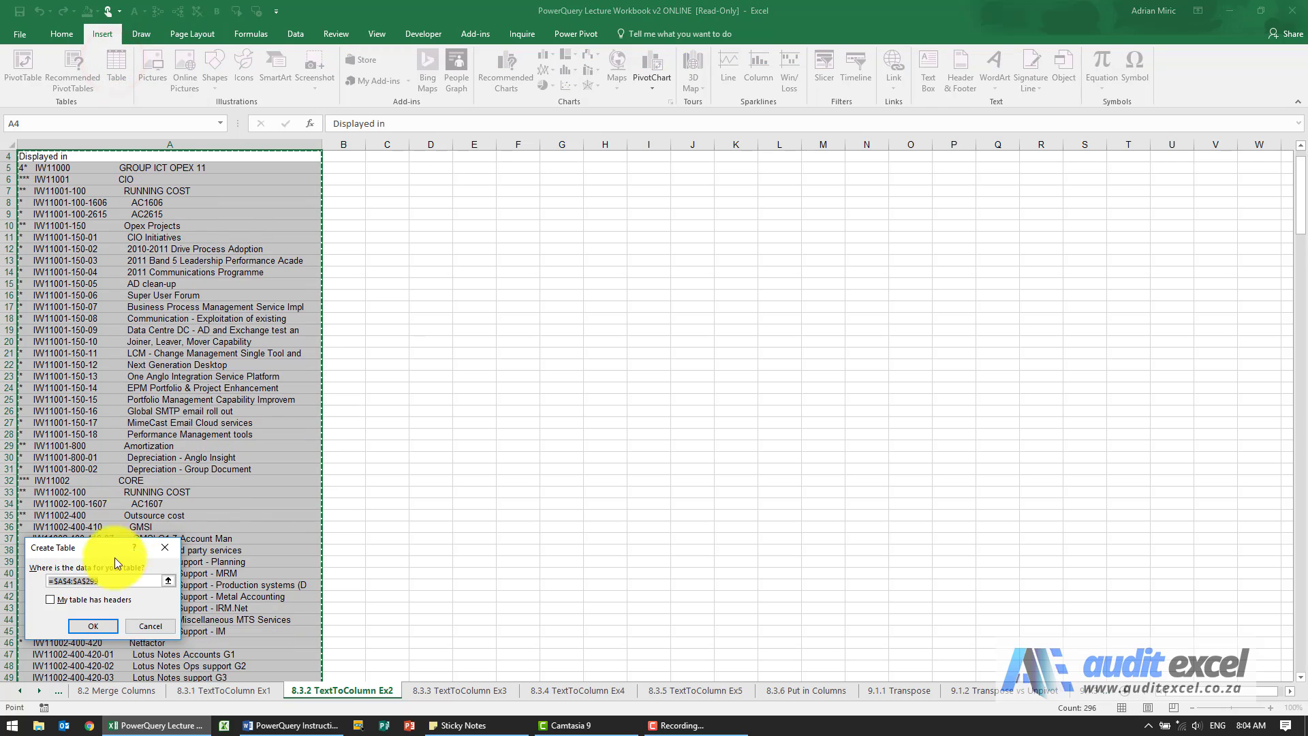
click(93, 625)
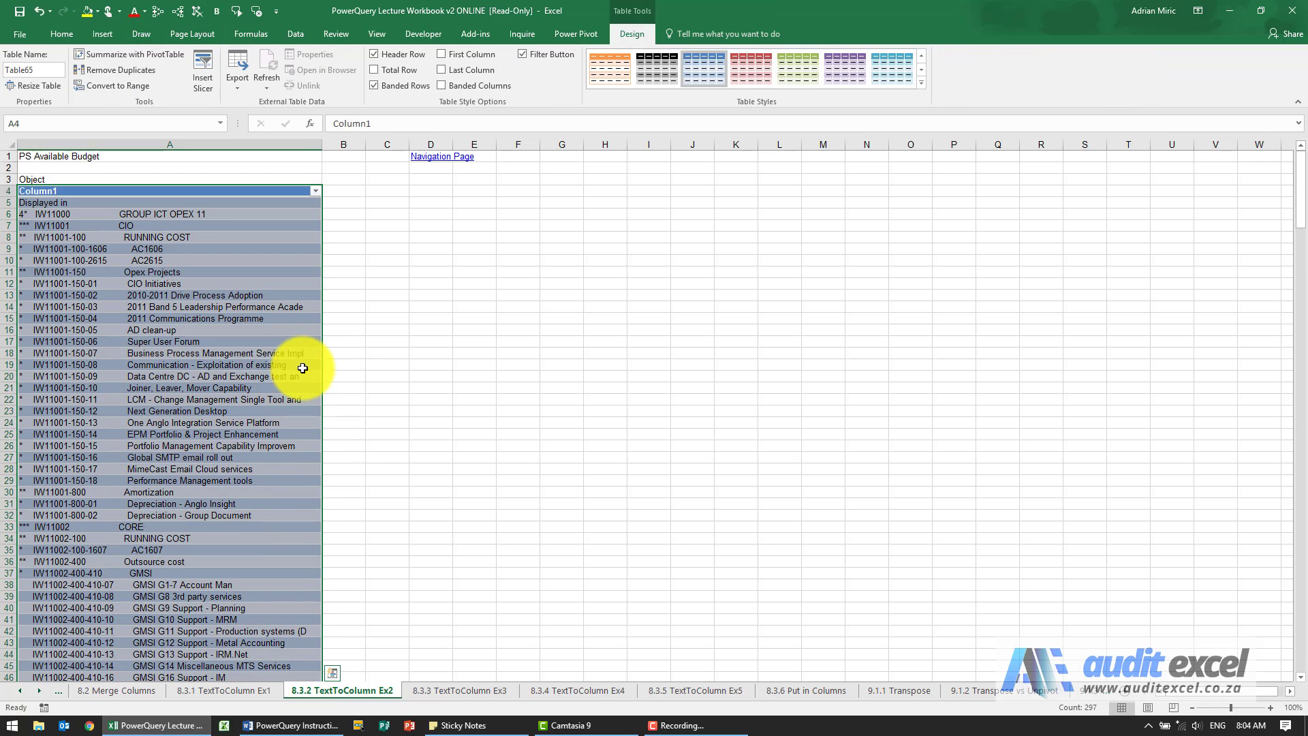
click(211, 248)
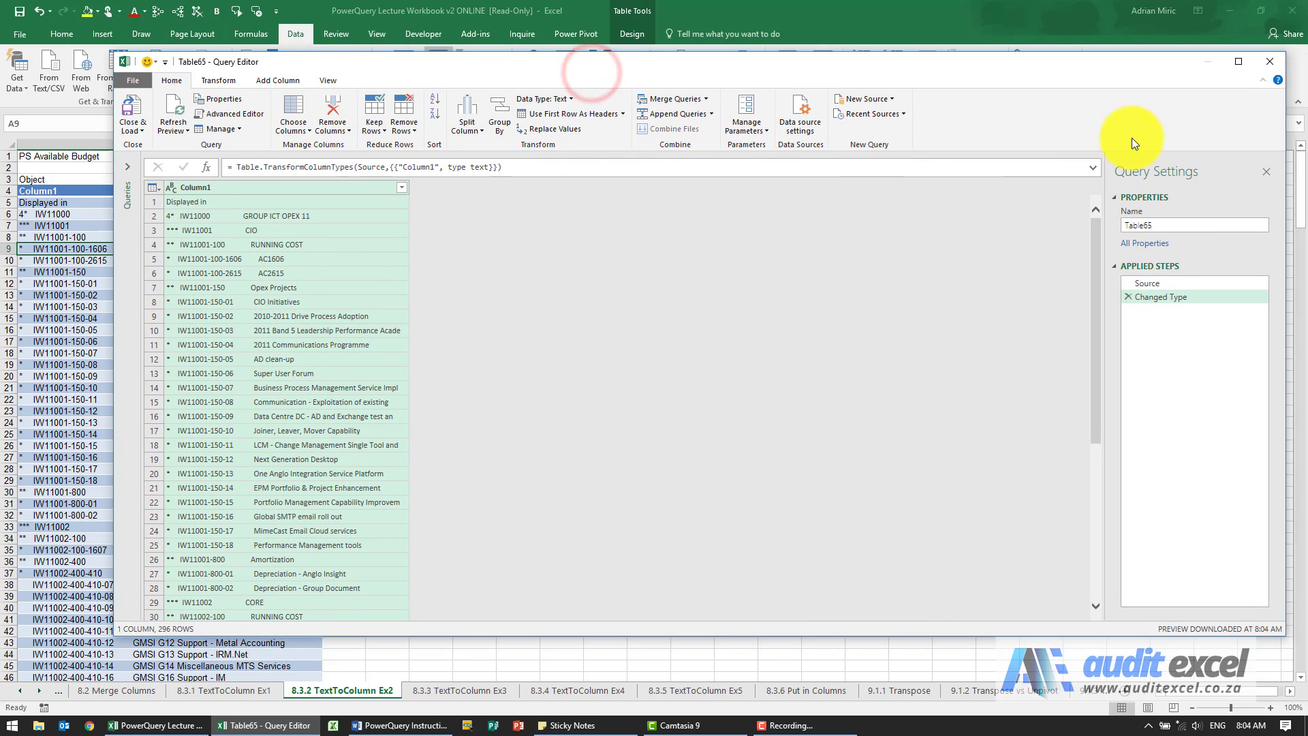
click(1269, 61)
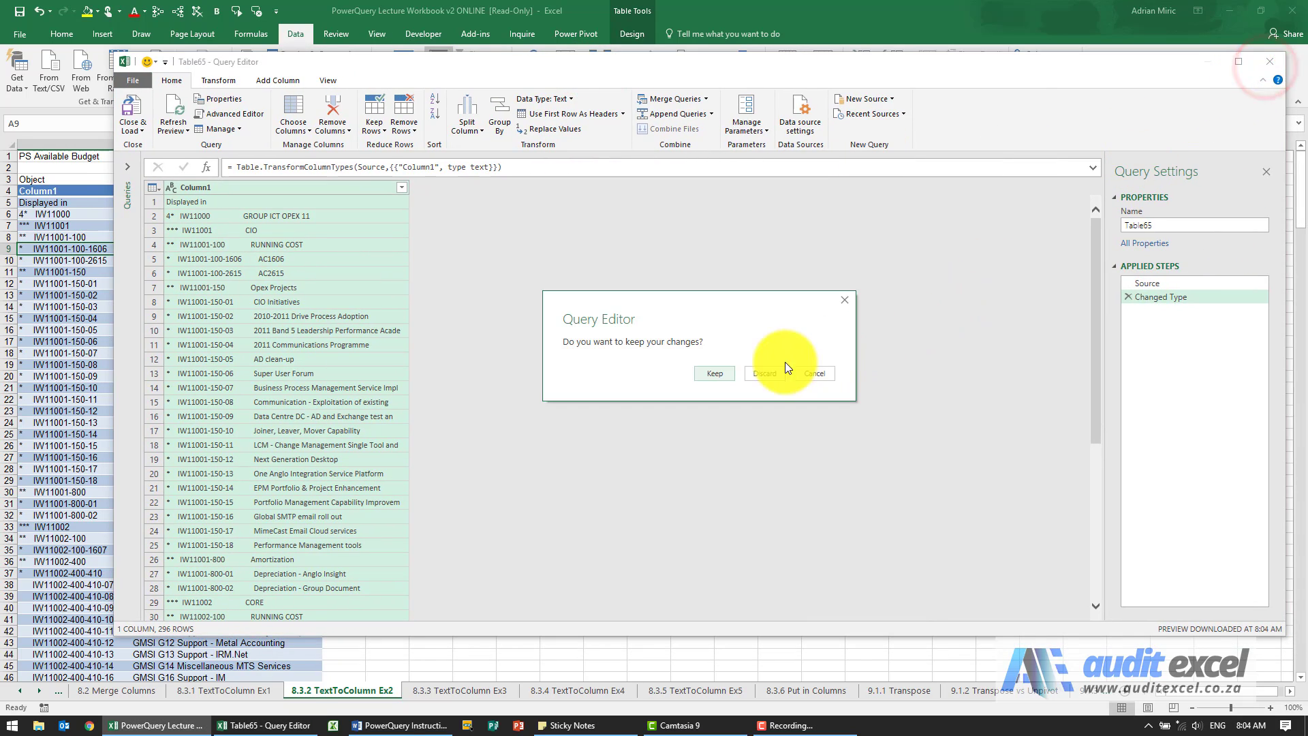
click(764, 372)
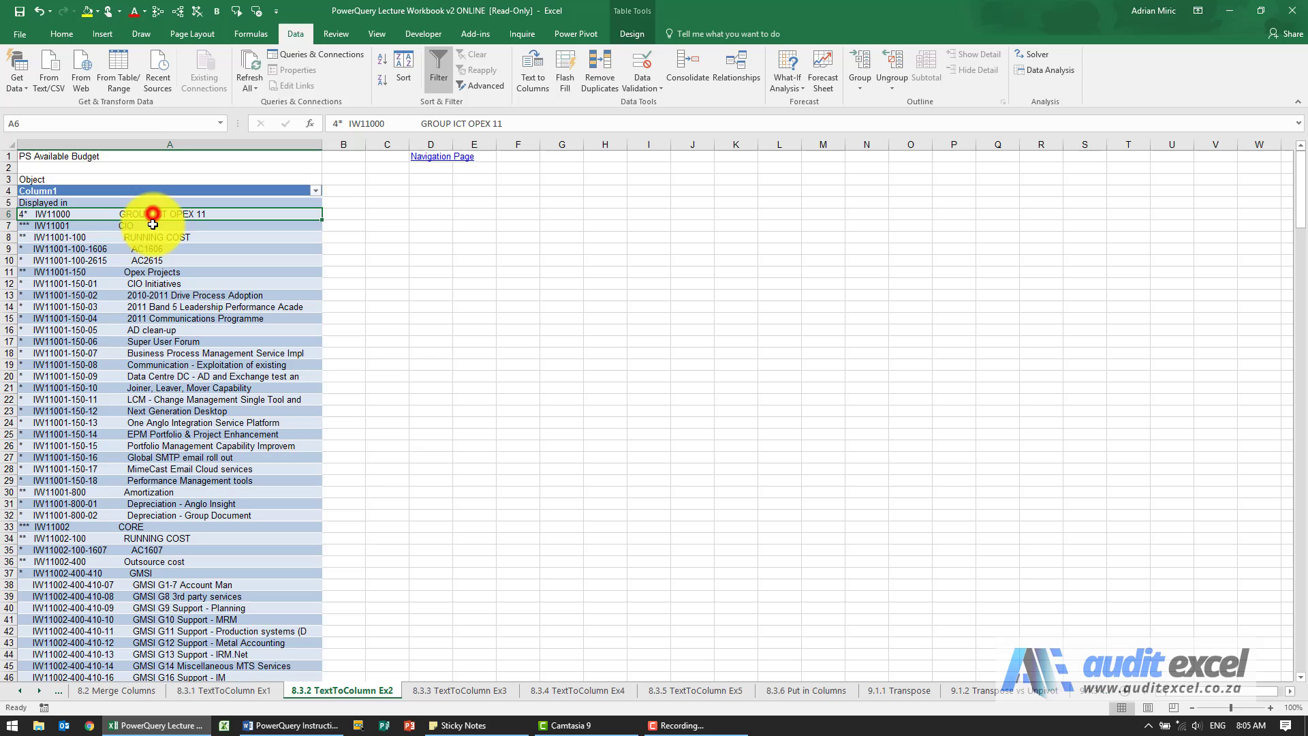
Step: Set the whole budget table in Courier New and reload it into Power Query
click(58, 31)
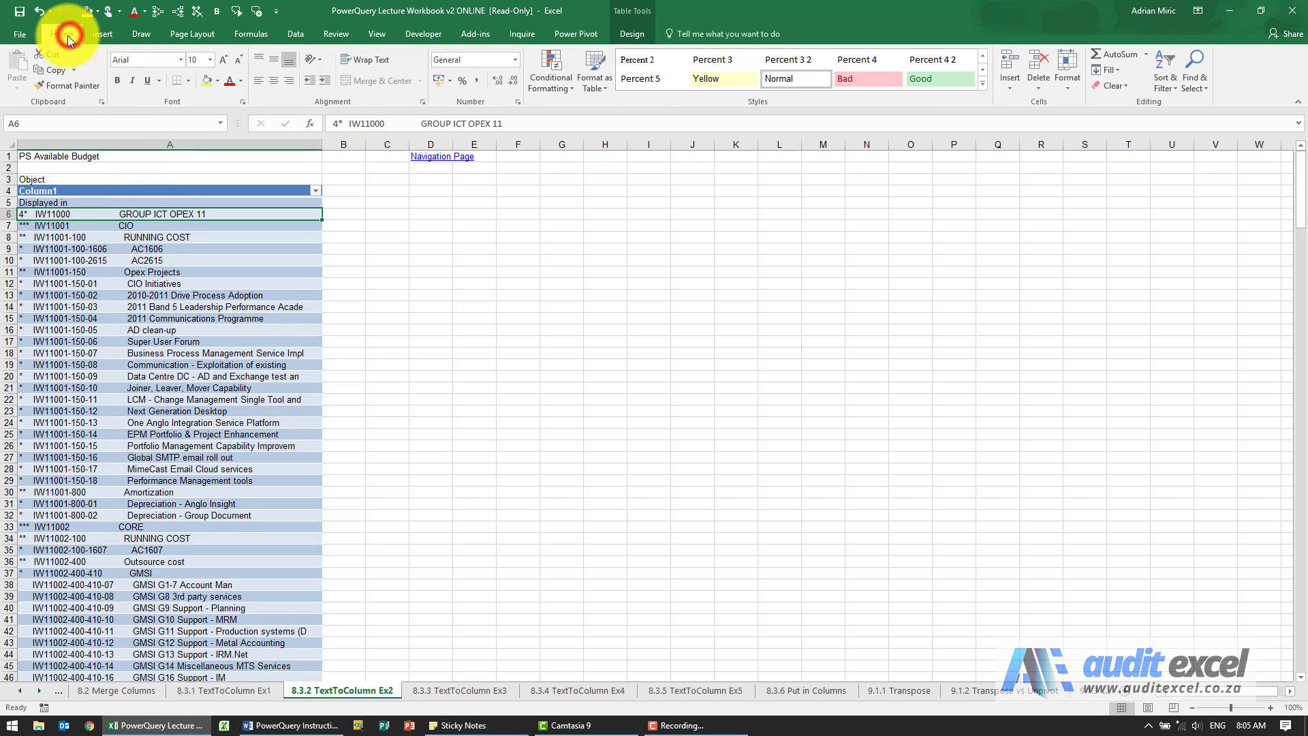
click(136, 202)
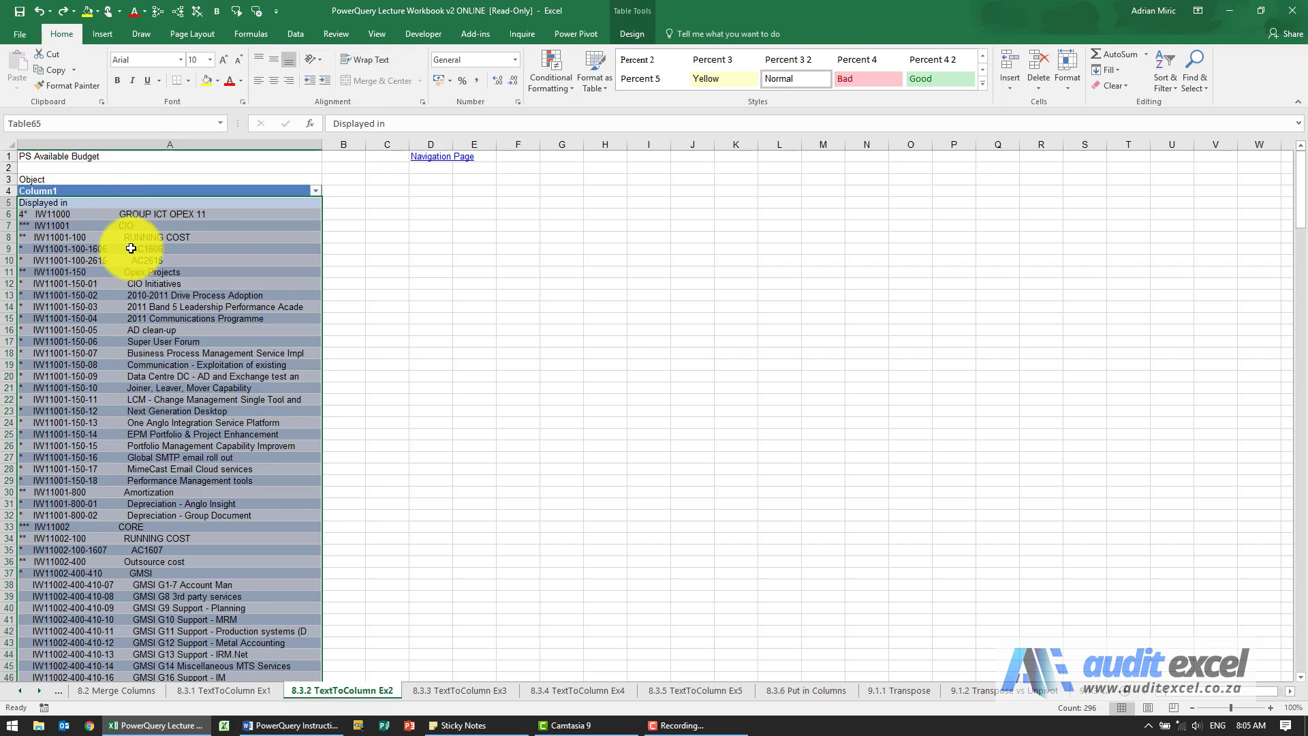
mouse_move(127, 236)
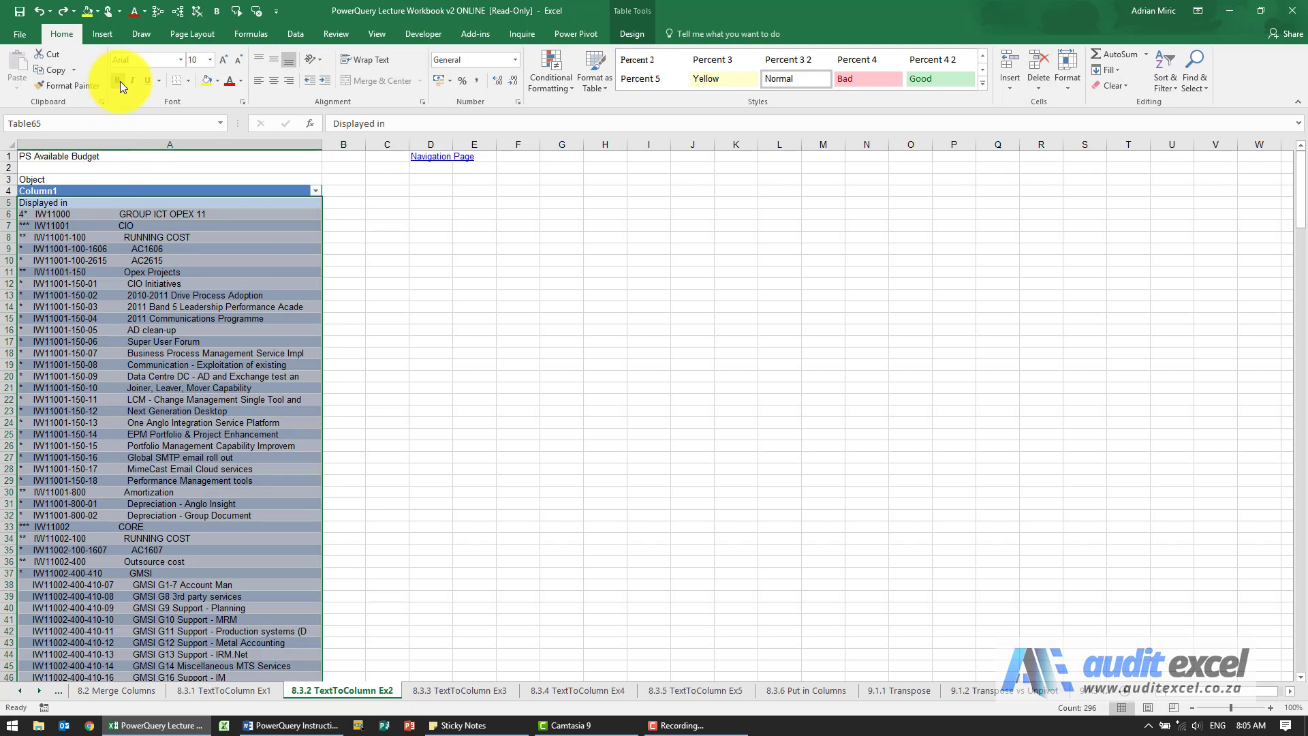
click(164, 59)
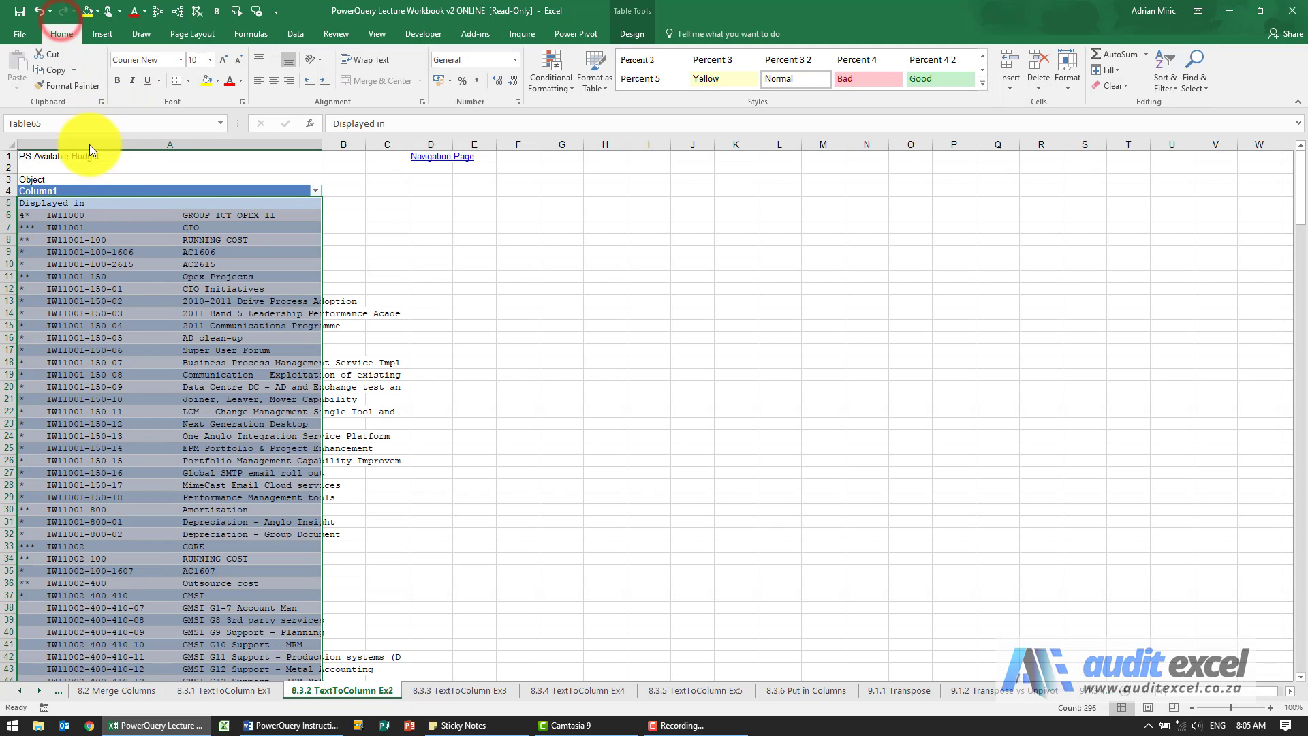
mouse_move(156, 271)
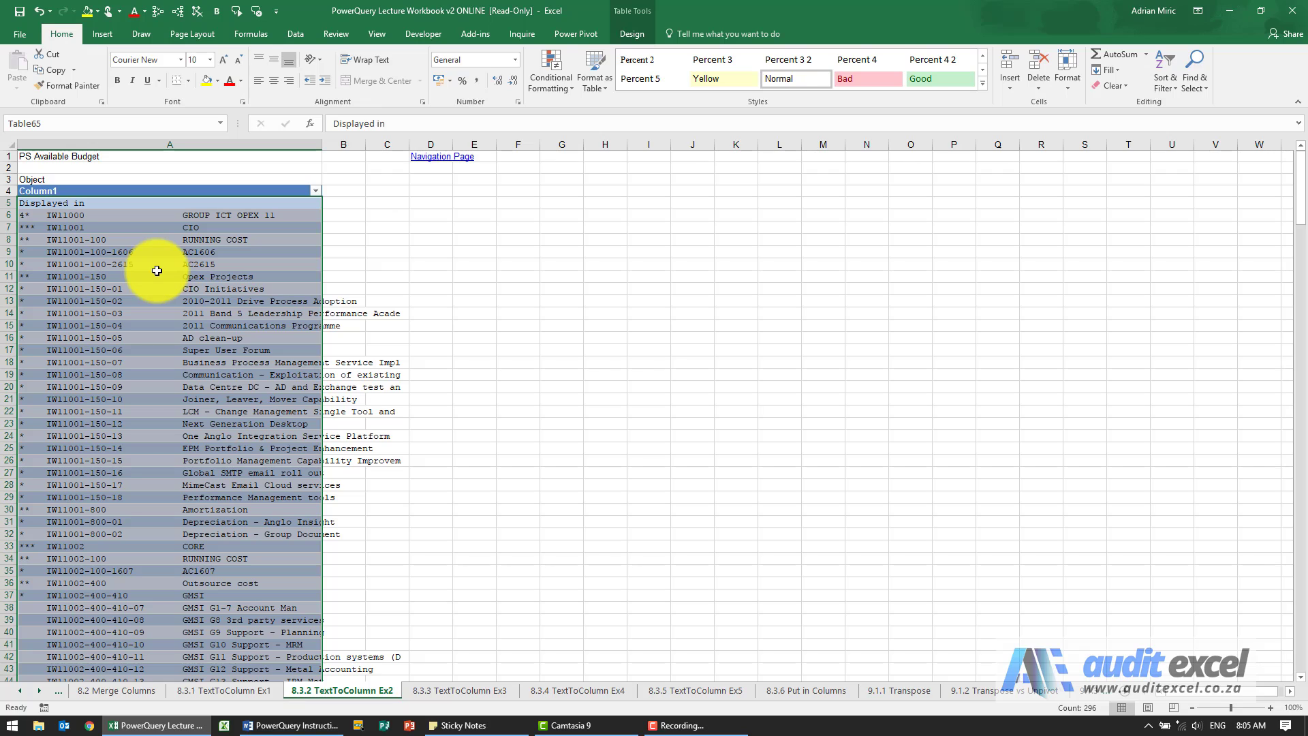
mouse_move(182, 263)
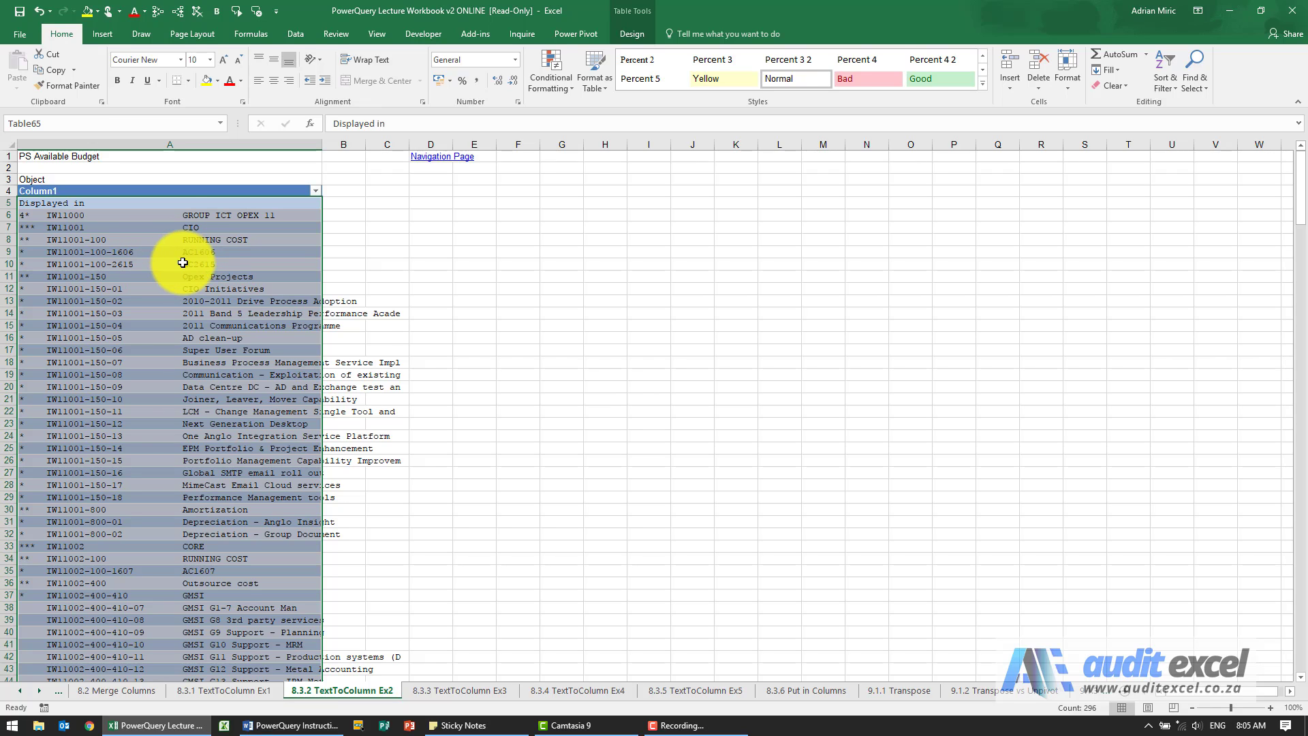
click(103, 252)
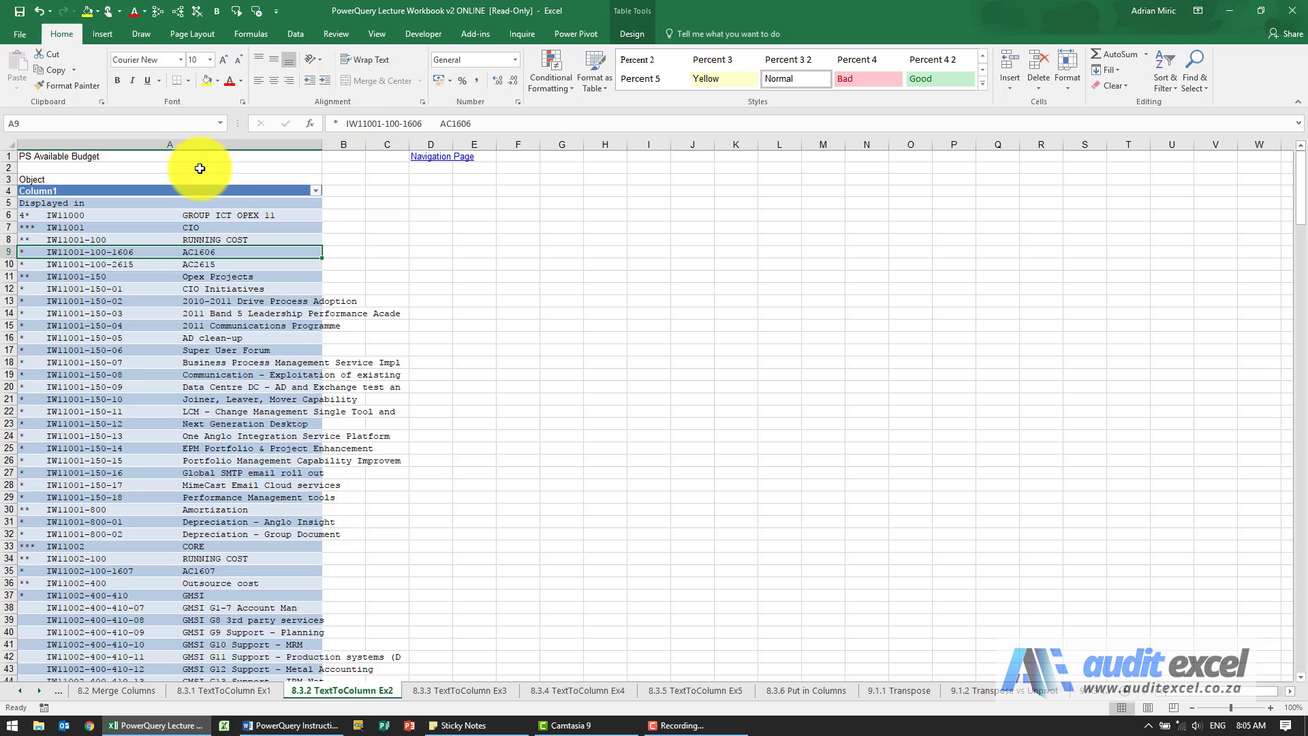
click(295, 34)
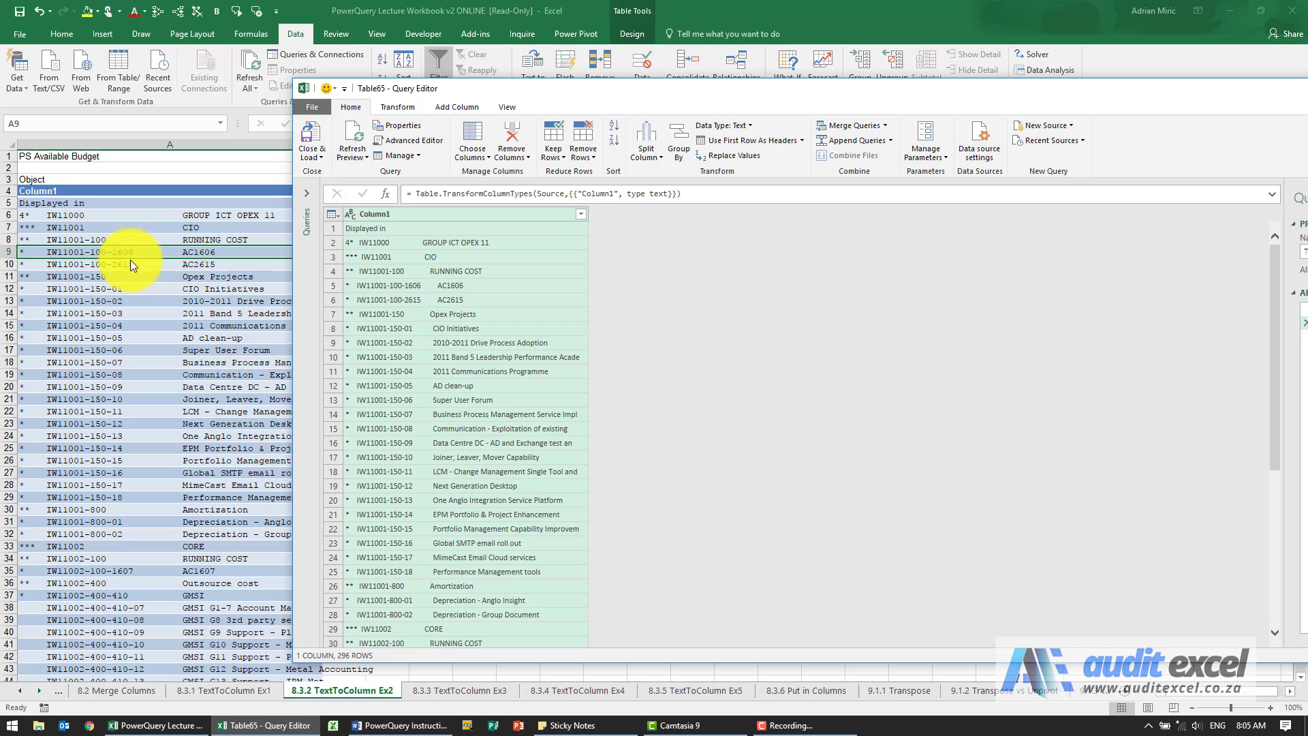
mouse_move(473, 218)
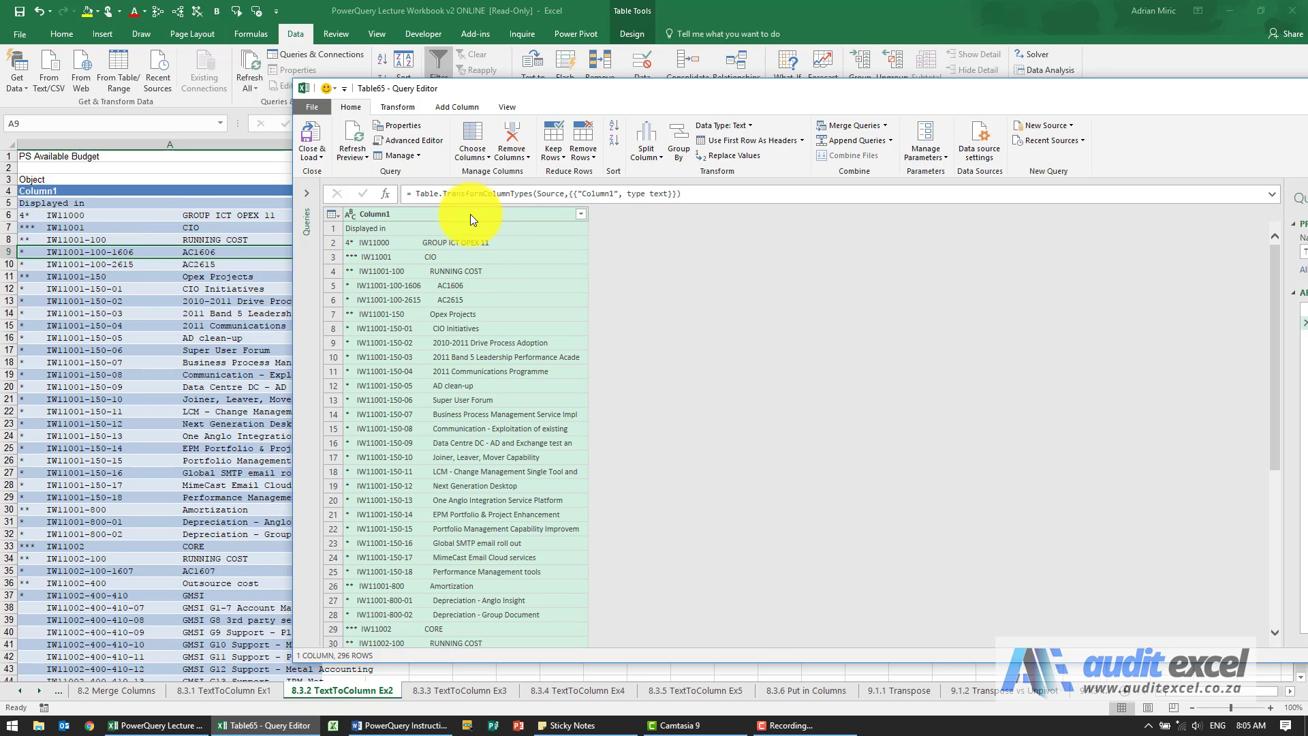
Step: Split Column1 once from the left after 4 characters into Column1.1 and Column1.2
click(646, 136)
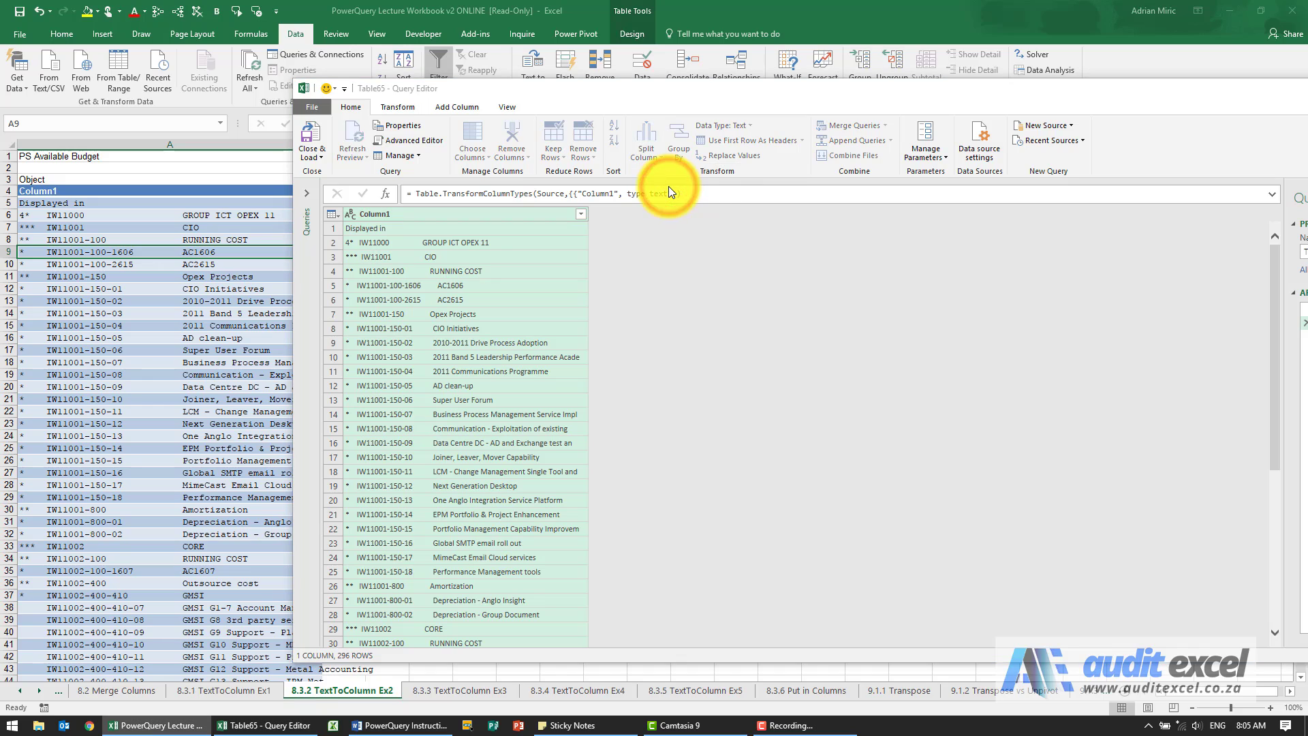
click(646, 140)
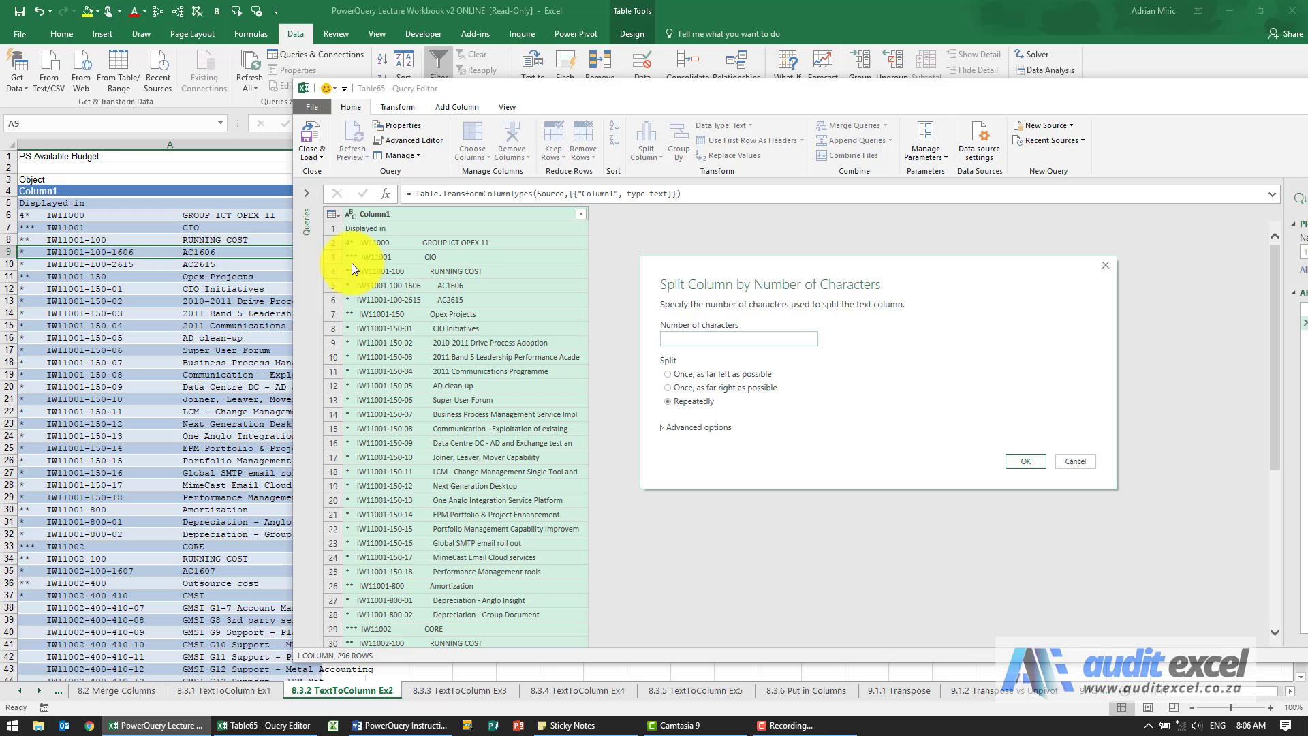
click(739, 339)
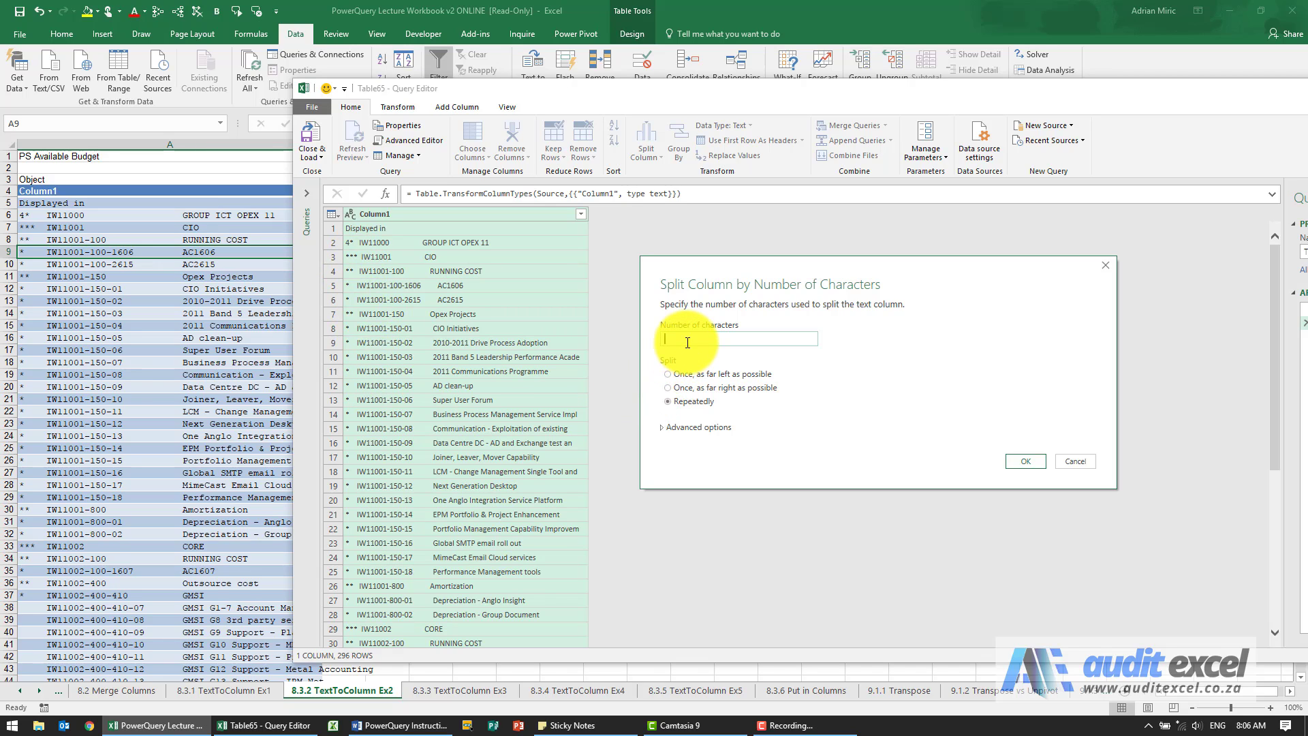
text(4)
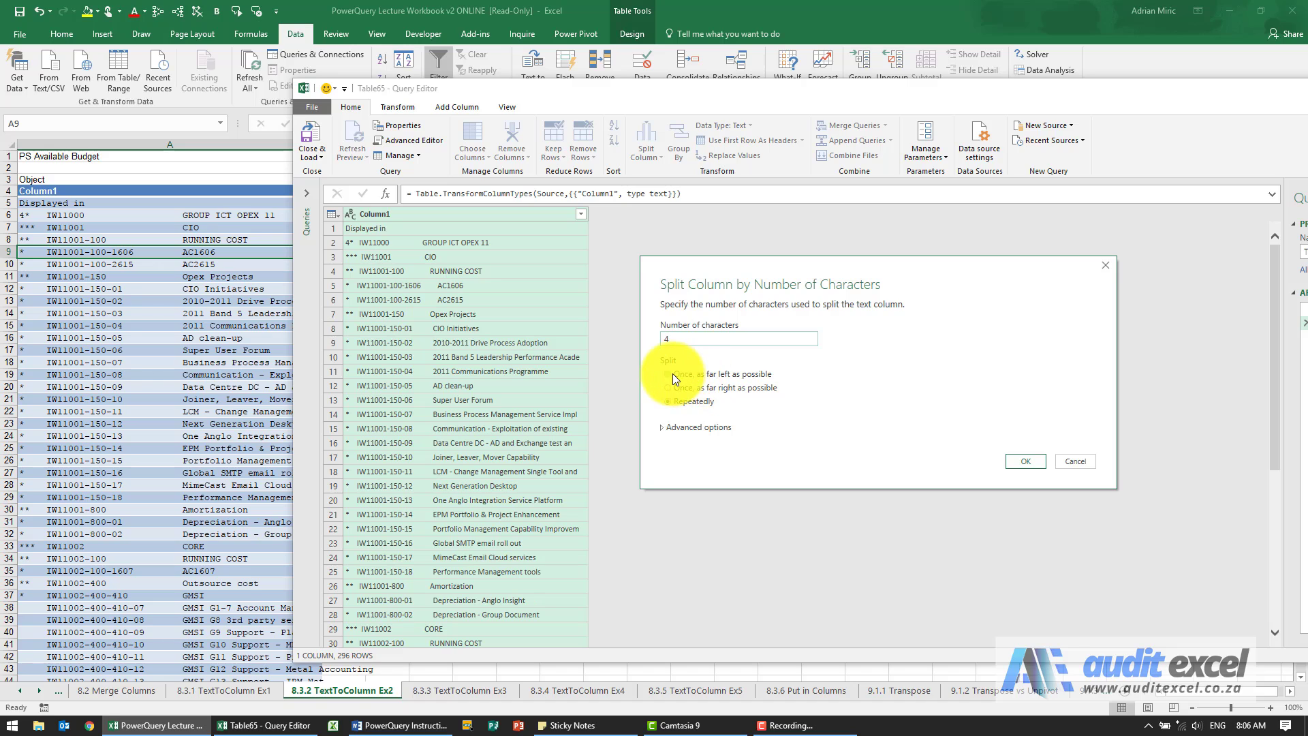
click(1025, 460)
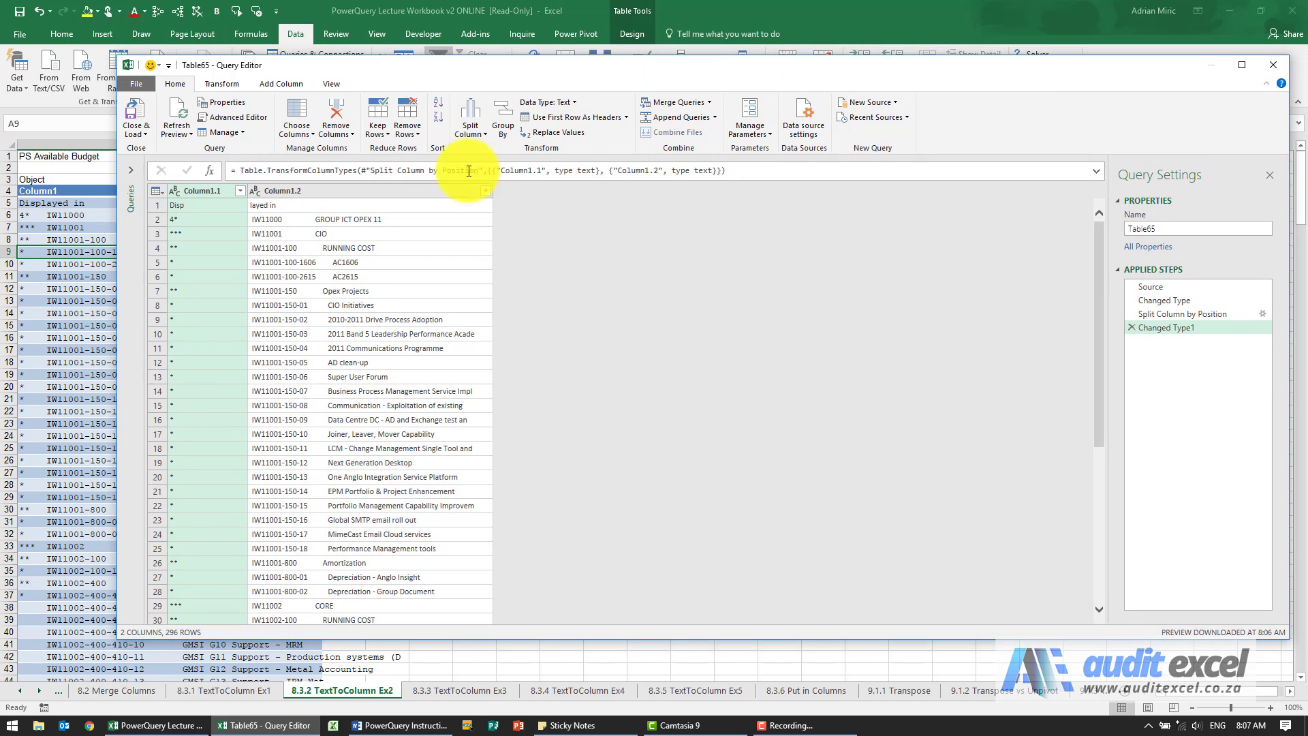
Step: Split Column1.2 once from the left after 25 characters into codes and descriptions
click(471, 123)
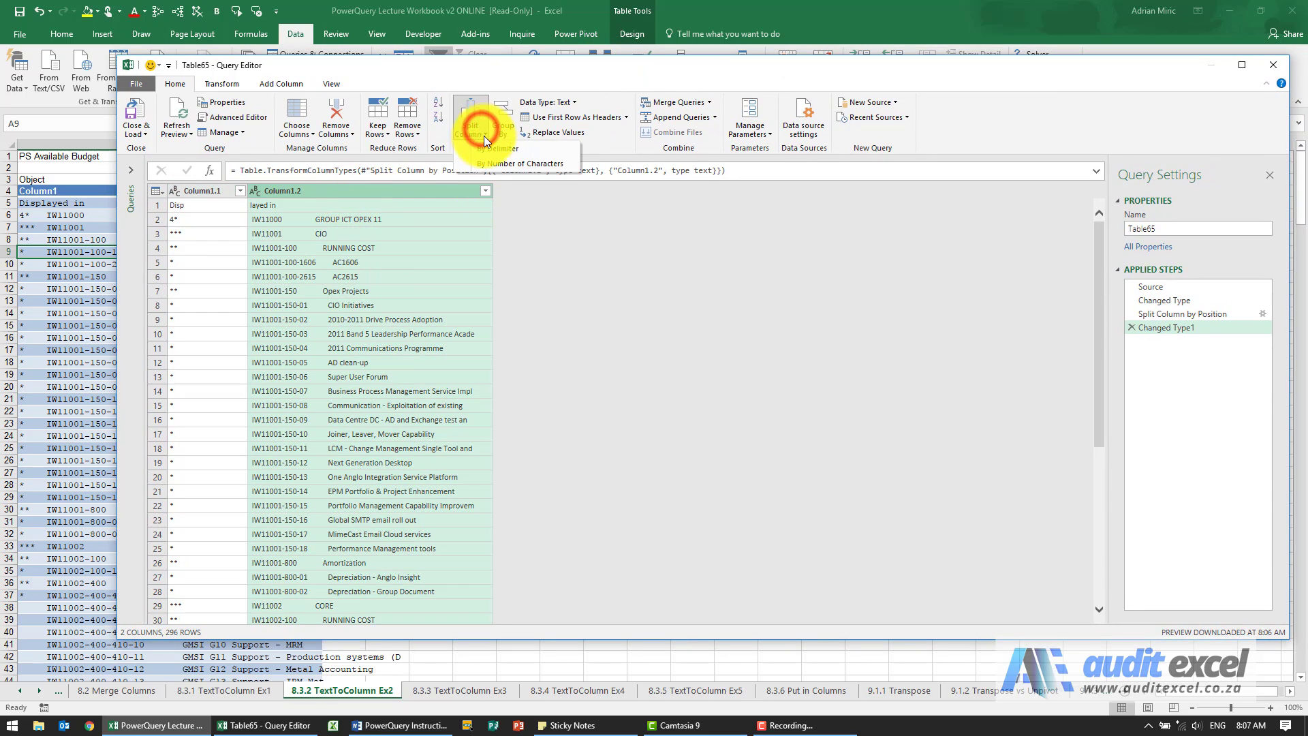
click(526, 162)
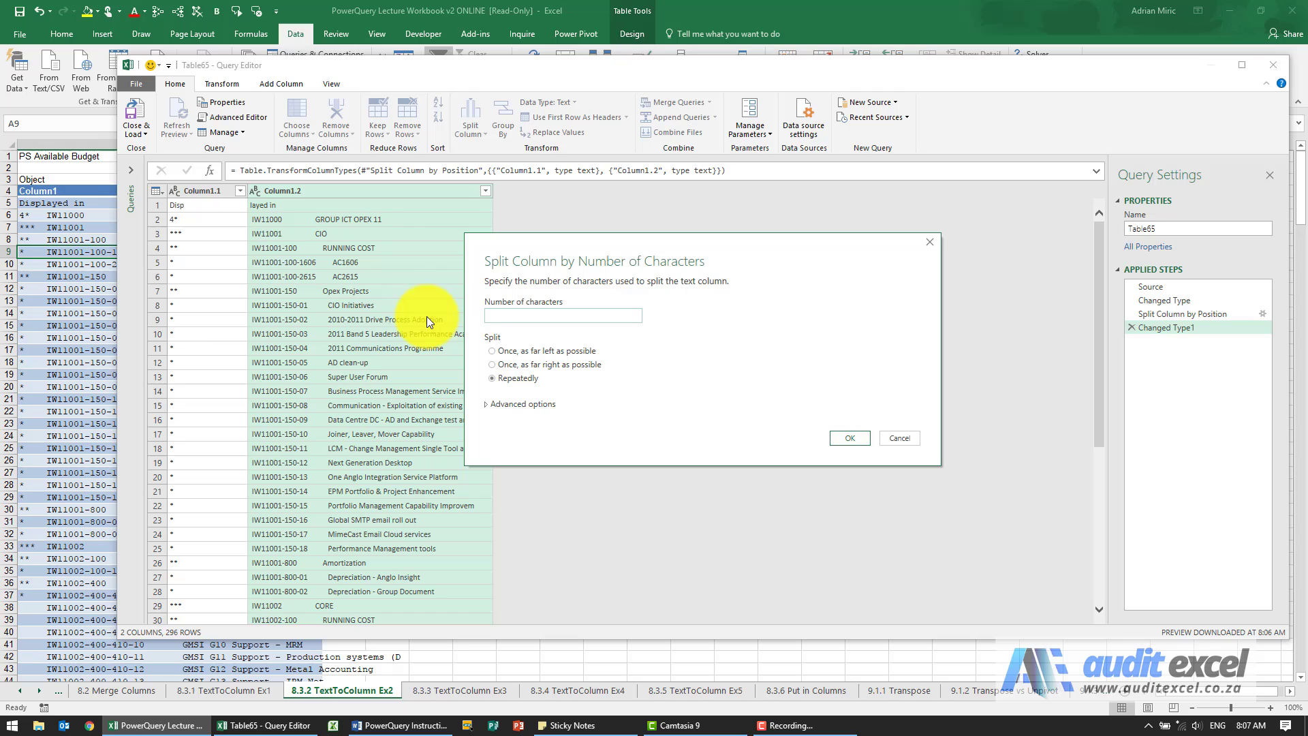
click(563, 316)
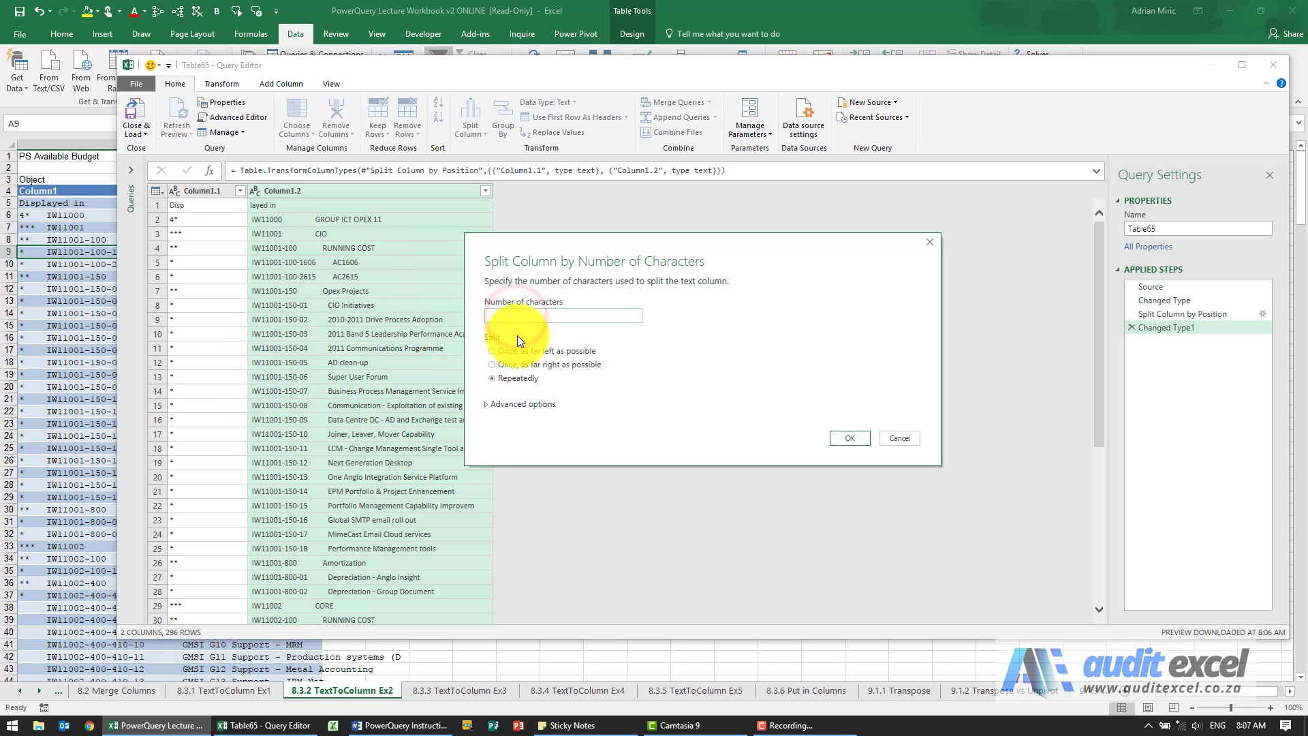
text(25)
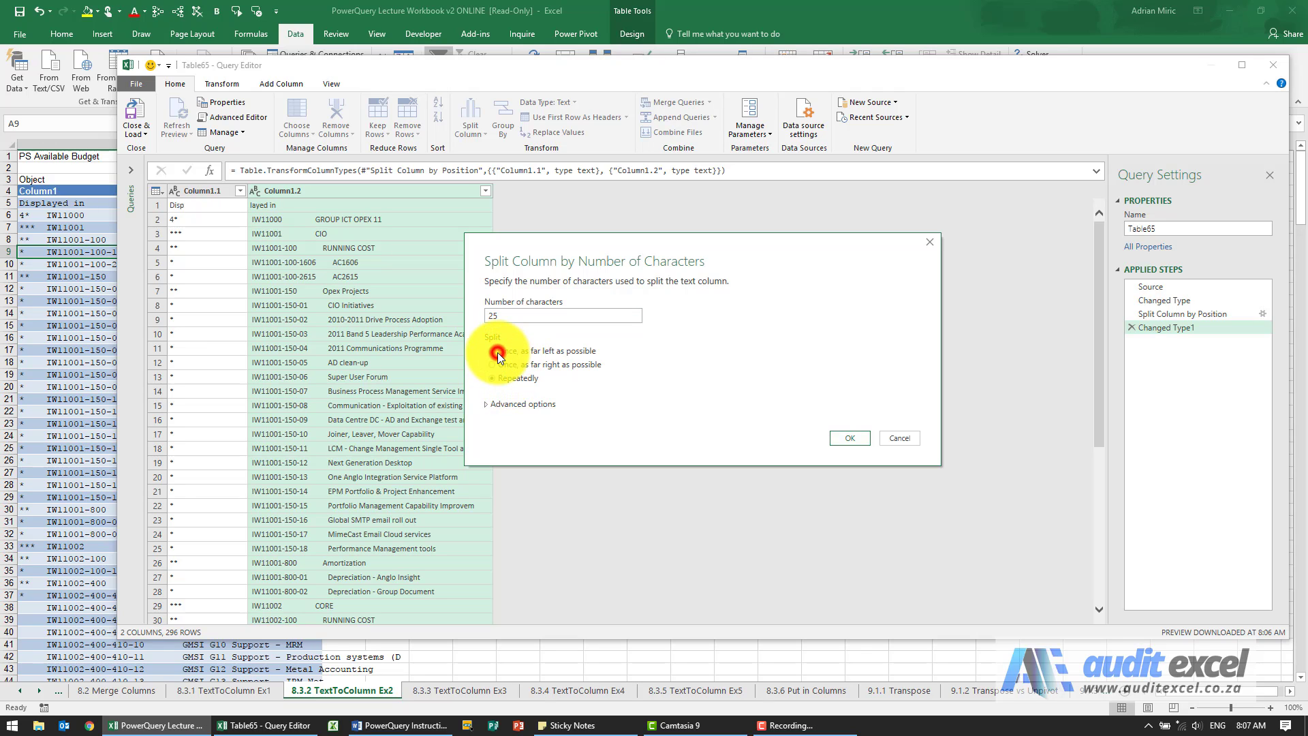
click(850, 438)
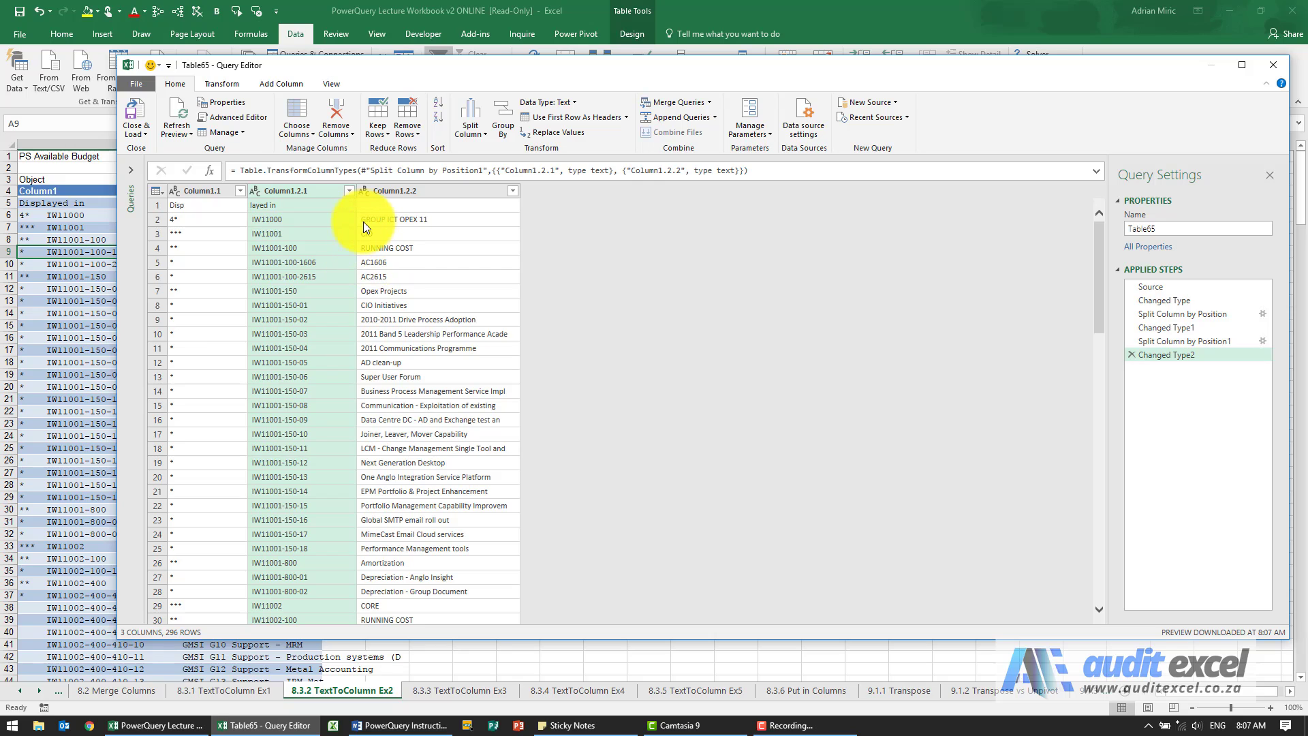
mouse_move(868, 259)
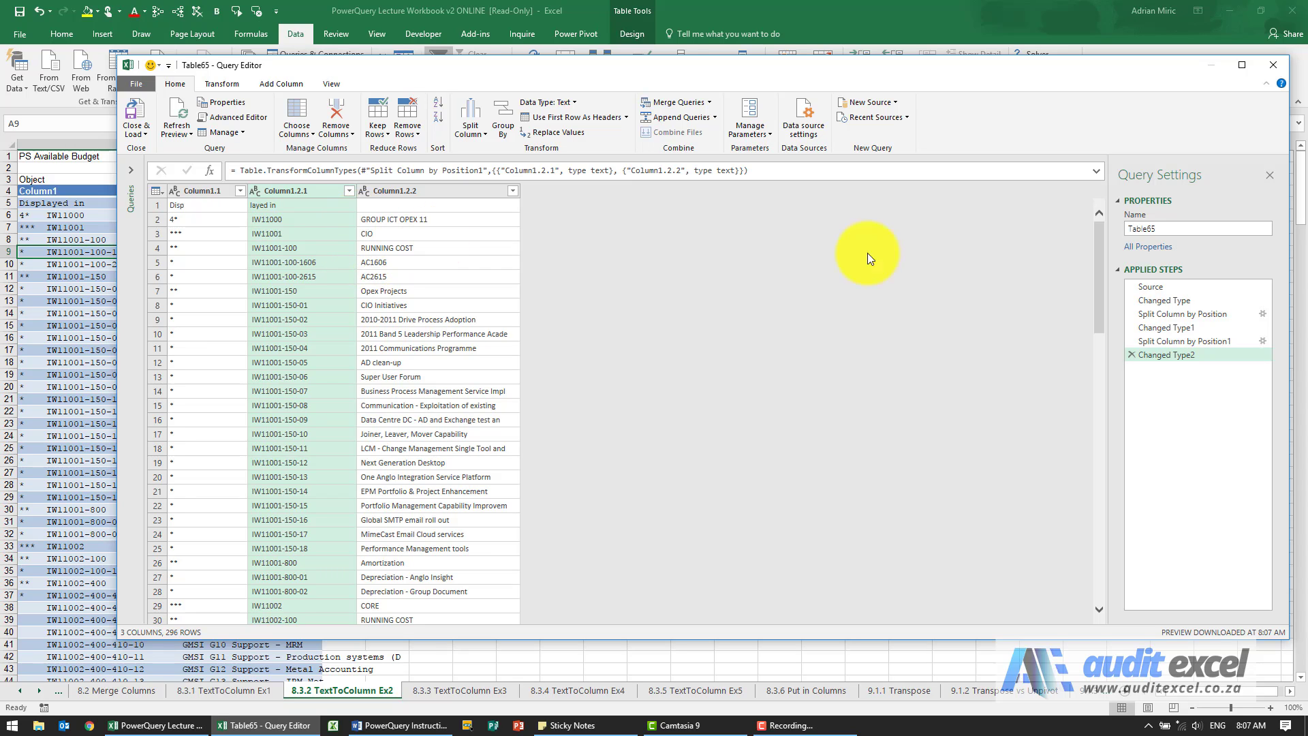
mouse_move(1186, 342)
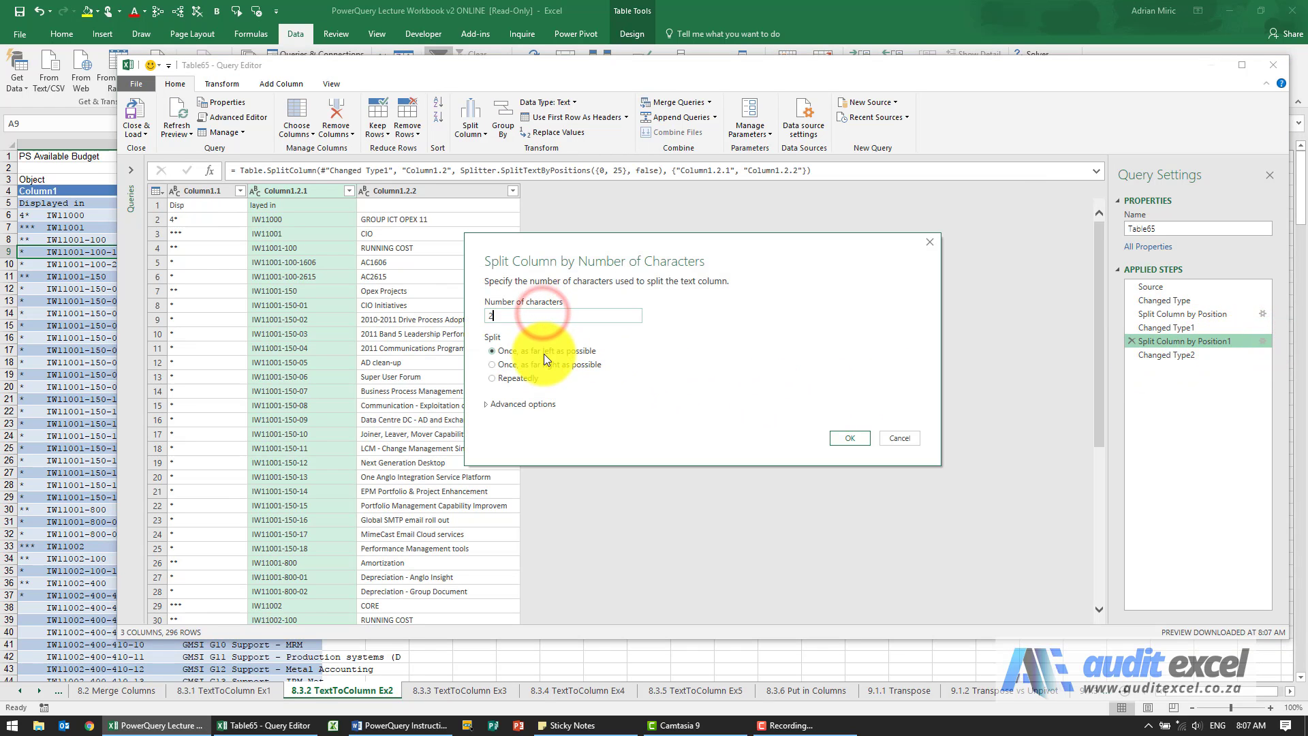
Step: Change the 'Split Column by Position1' step to 26 characters and review the result
click(850, 438)
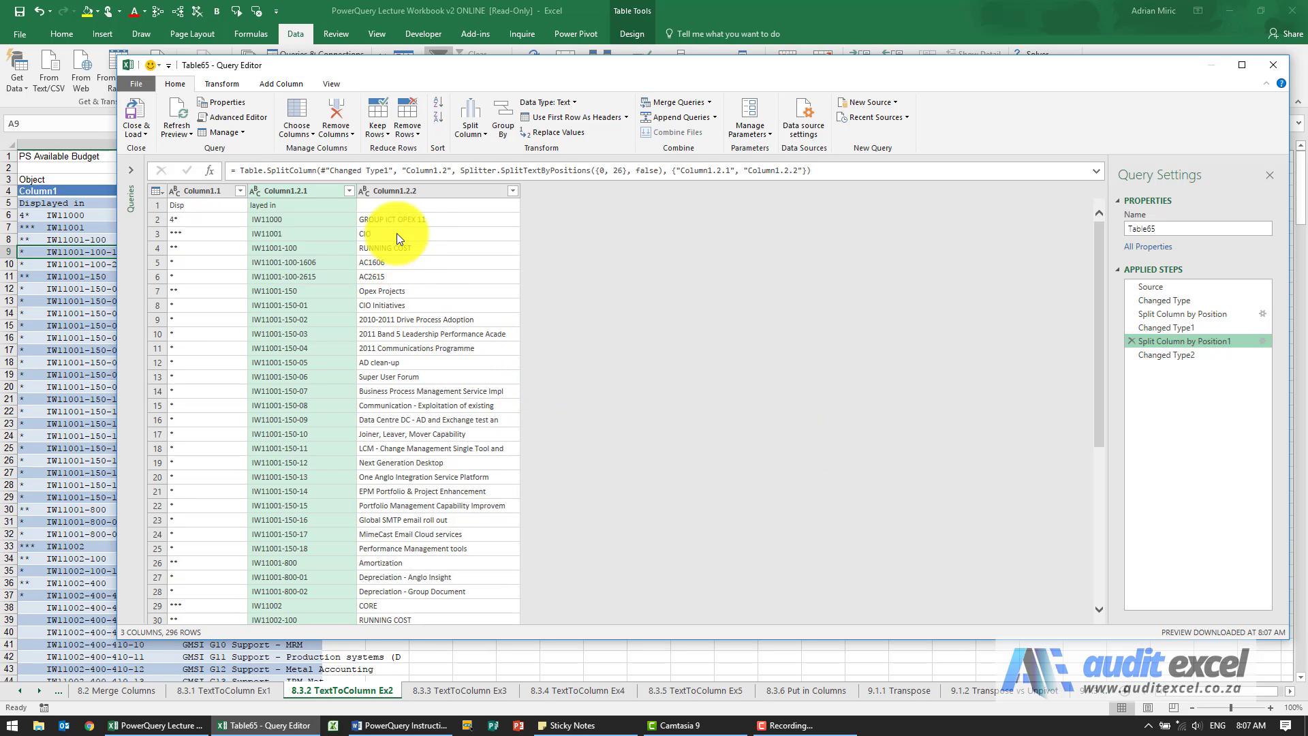
click(412, 218)
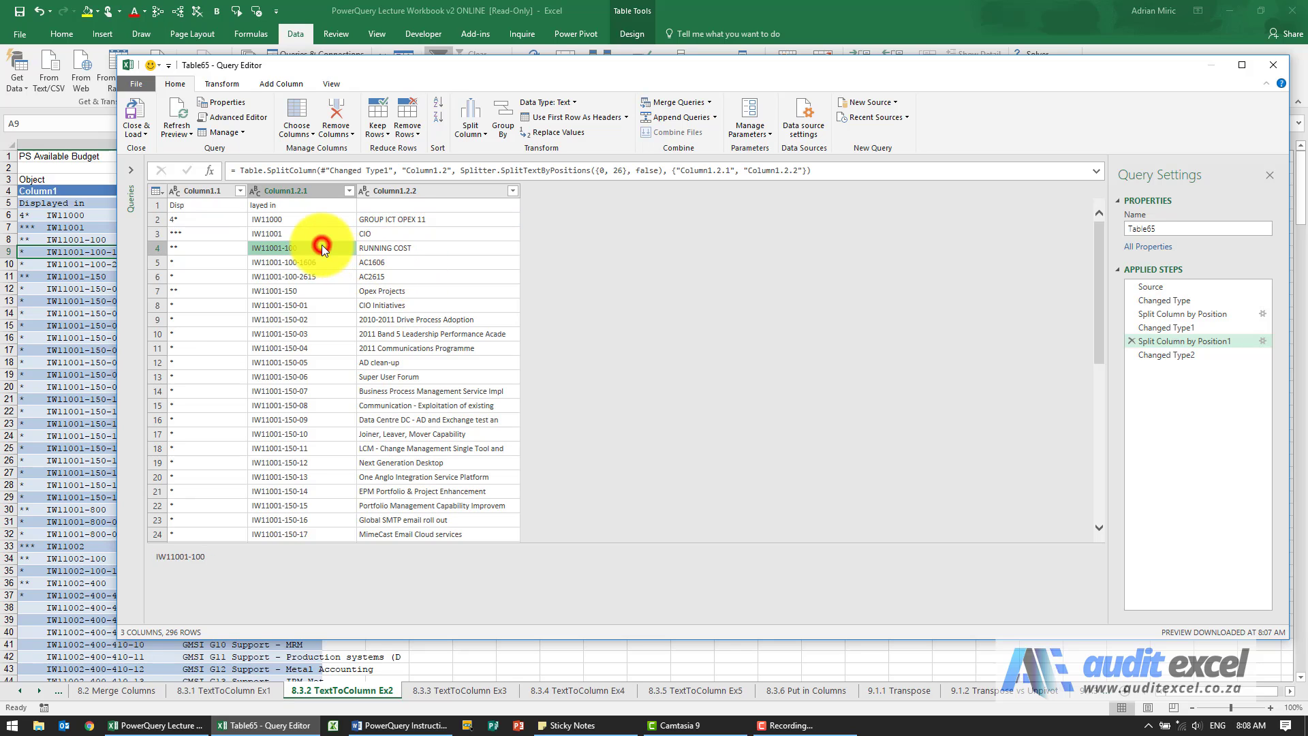
scroll(down, 3)
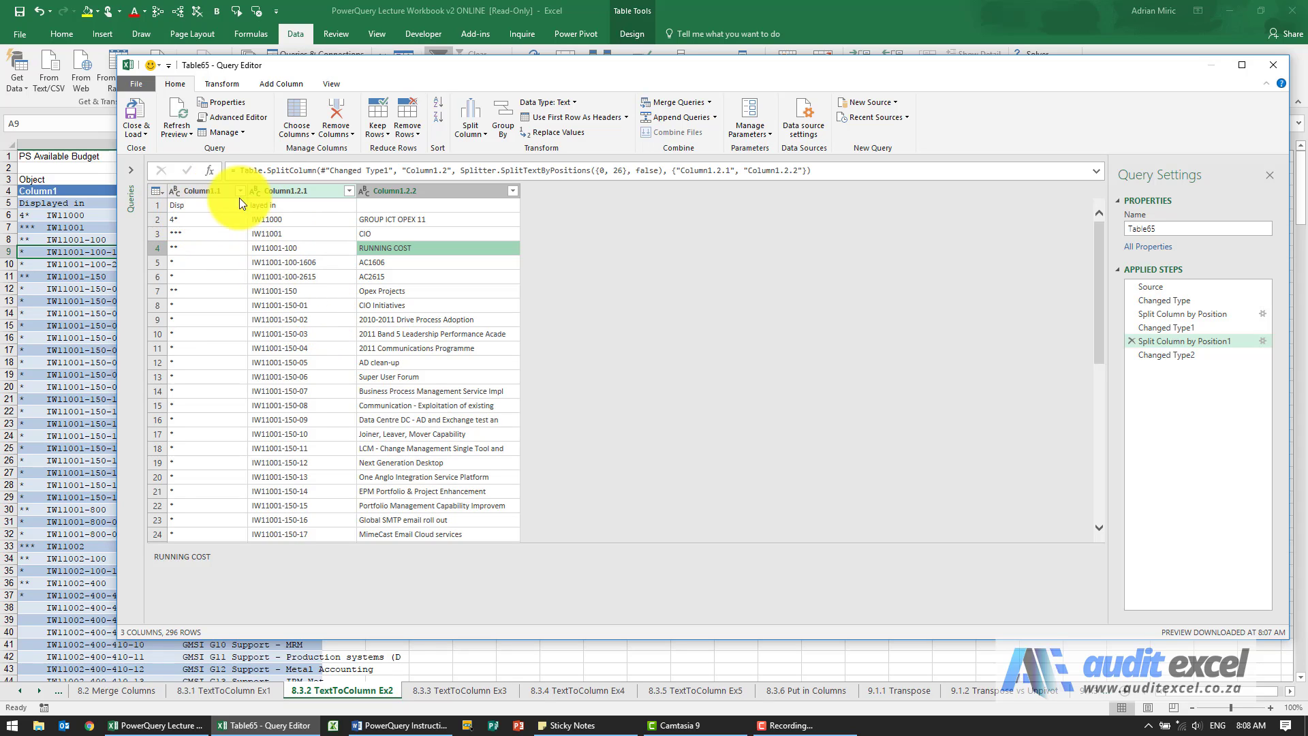
mouse_move(348, 220)
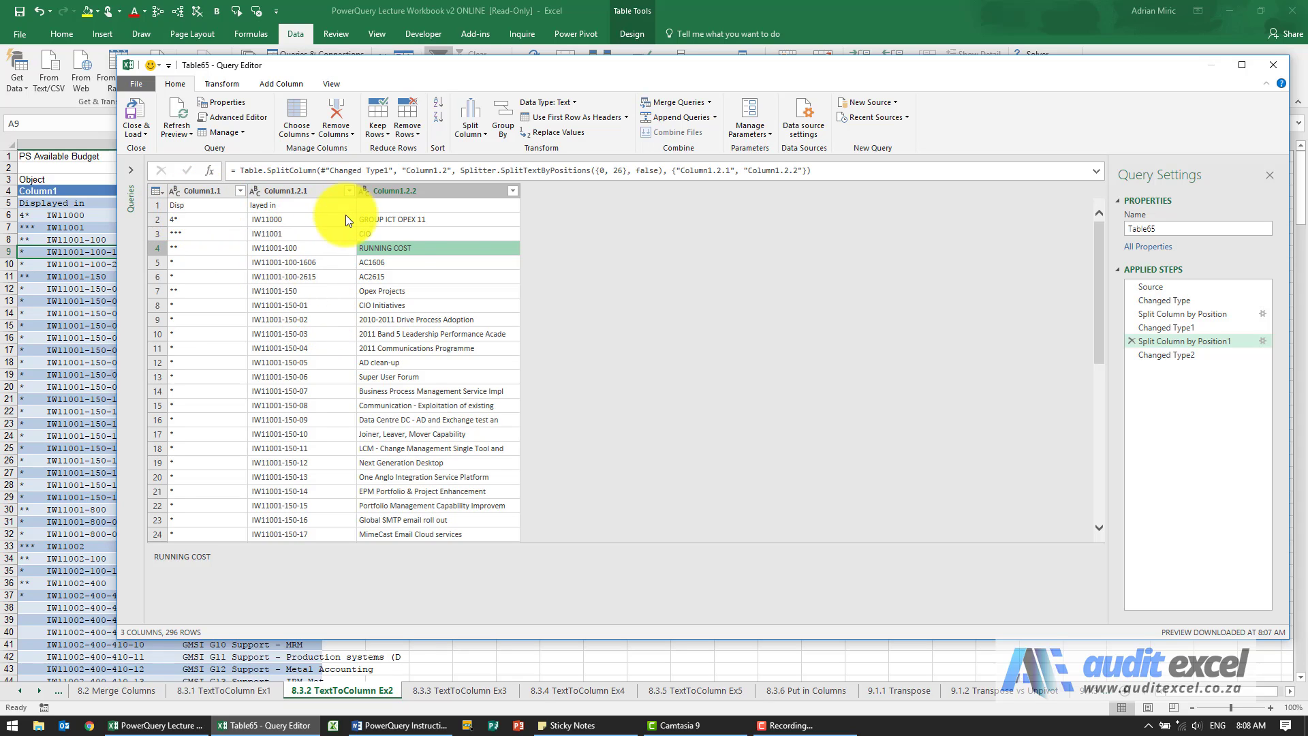